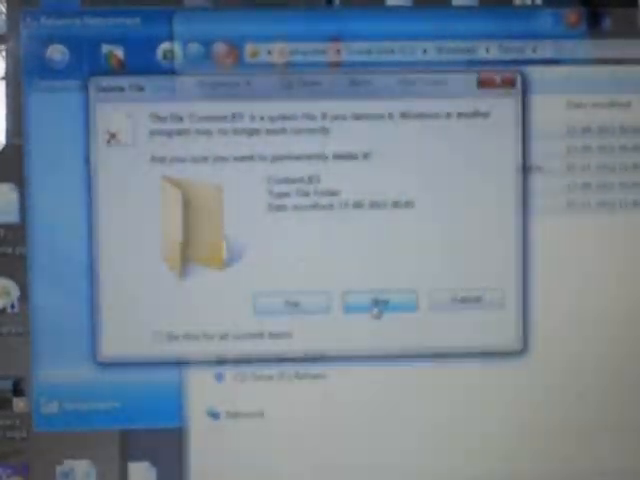
# Confirm permanently deleting the Content.IE5 temporary internet files folder.
pyautogui.click(378, 300)
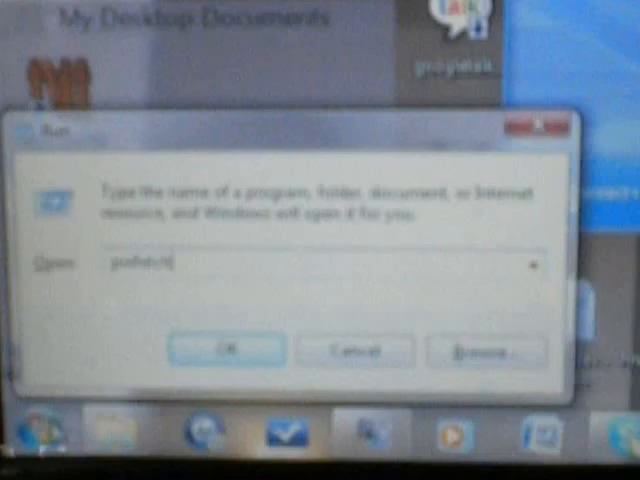
pyautogui.click(224, 350)
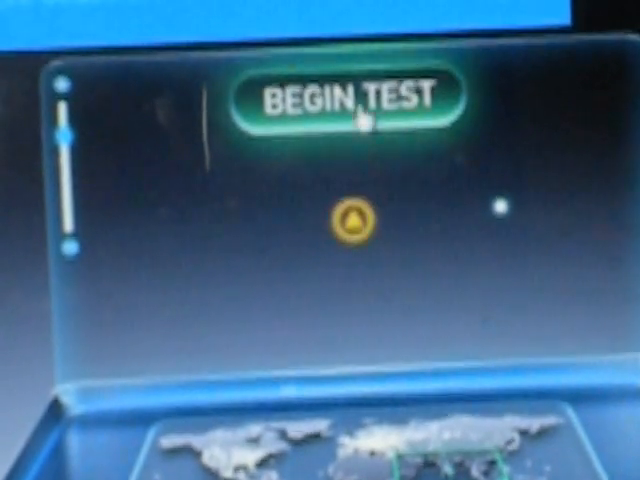
# Run the speed test, getting 114 ms ping, 1.26 Mbps download and 0.46 Mbps upload.
pyautogui.click(352, 98)
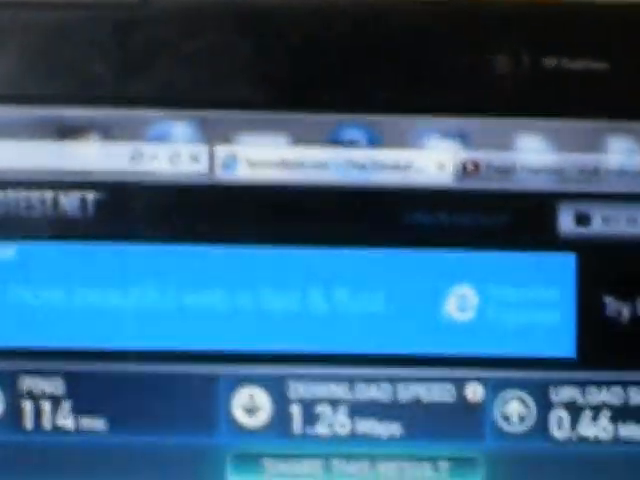
# Scroll through the completed Speedtest results before moving to a new tab.
pyautogui.scroll(-3)
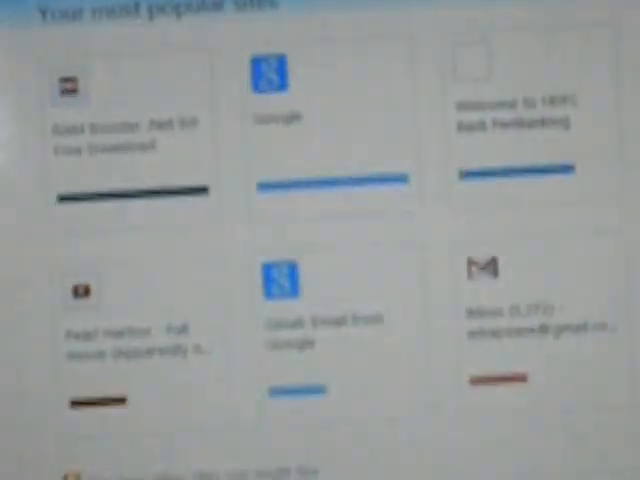
# From the Google results, open the download site's Reliance Net Booster page.
pyautogui.scroll(-3)
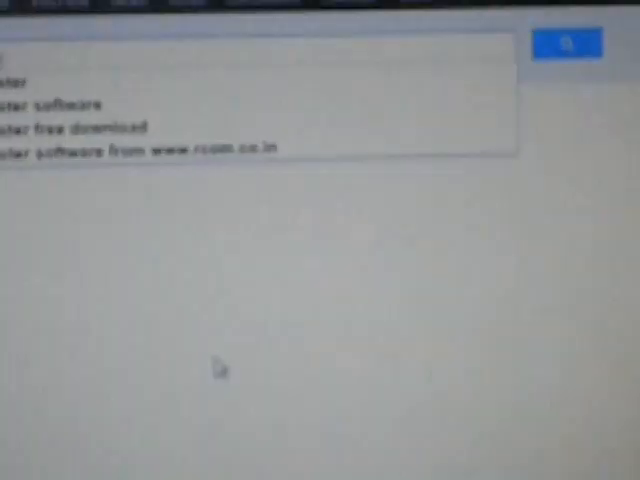
pyautogui.click(570, 42)
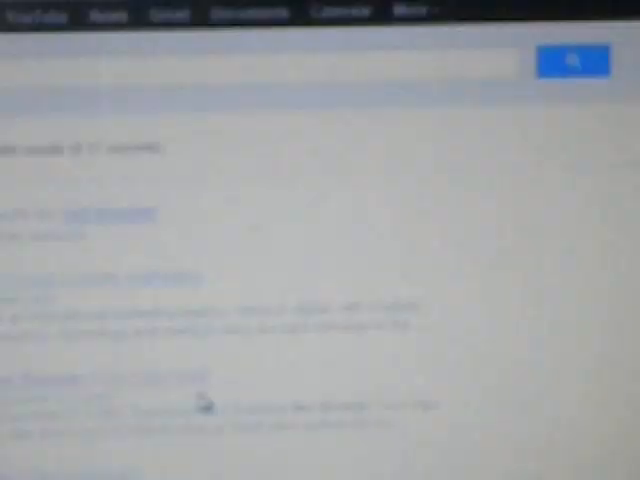
pyautogui.scroll(-3)
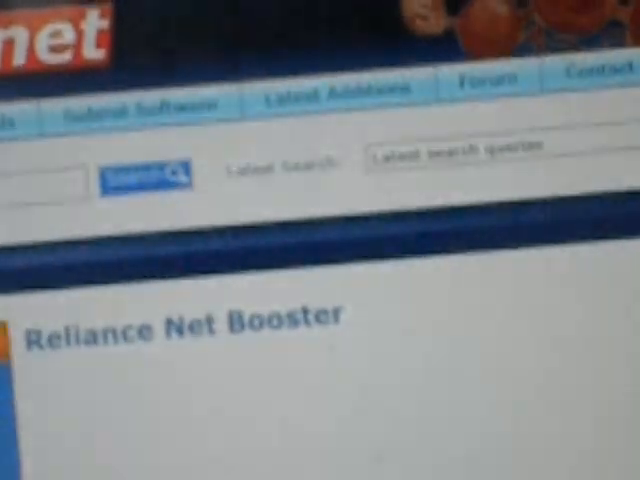
pyautogui.scroll(-3)
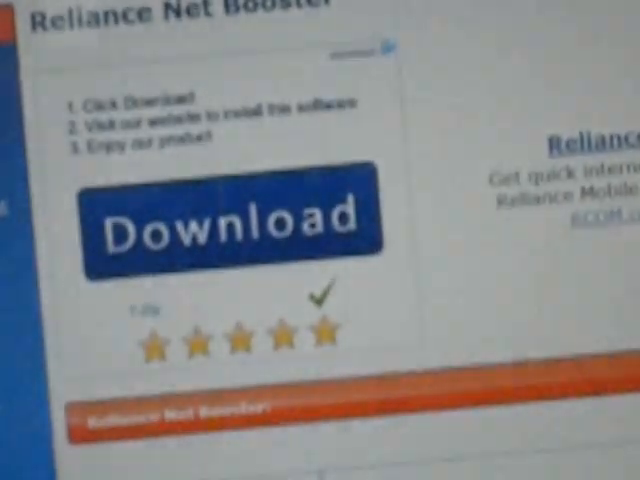
pyautogui.scroll(-3)
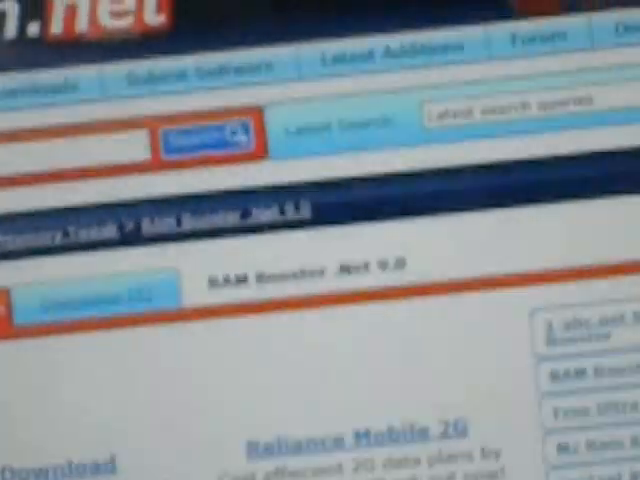
pyautogui.scroll(-3)
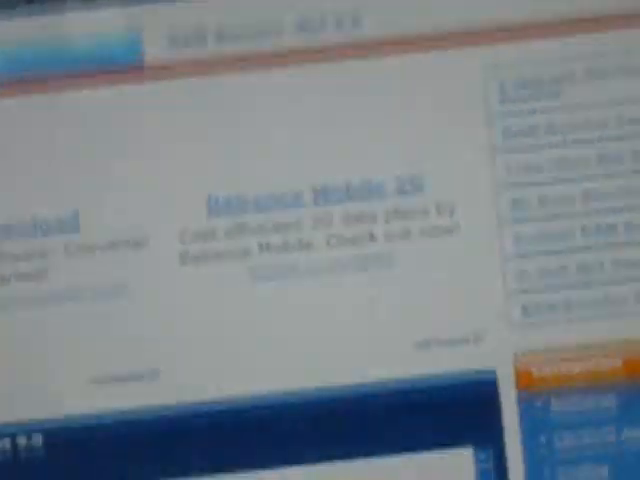